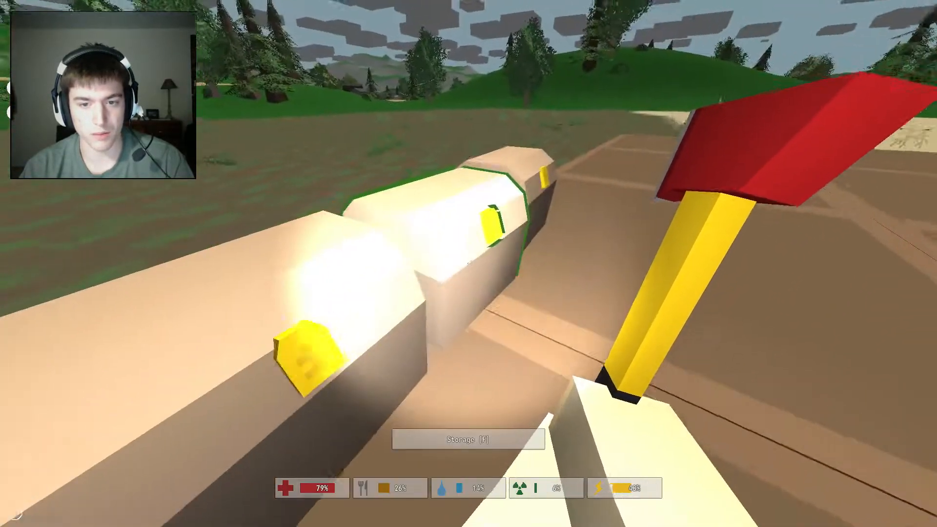
# Step: Walk past the stacked crates into the red barn and open a storage crate beside the backpack
pyautogui.press('f')
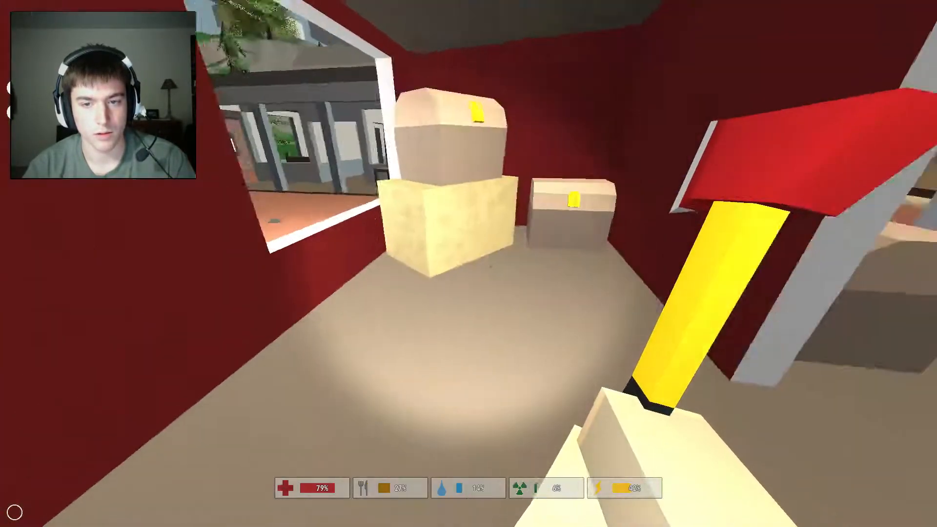
pyautogui.press('i')
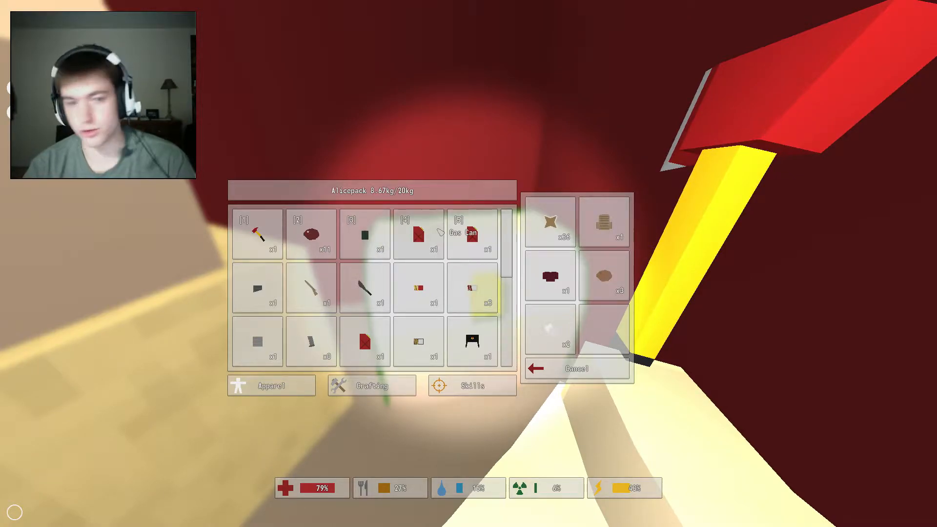
# Step: Close the storage crate and stand in the barn doorway facing the white farmhouse
pyautogui.click(576, 368)
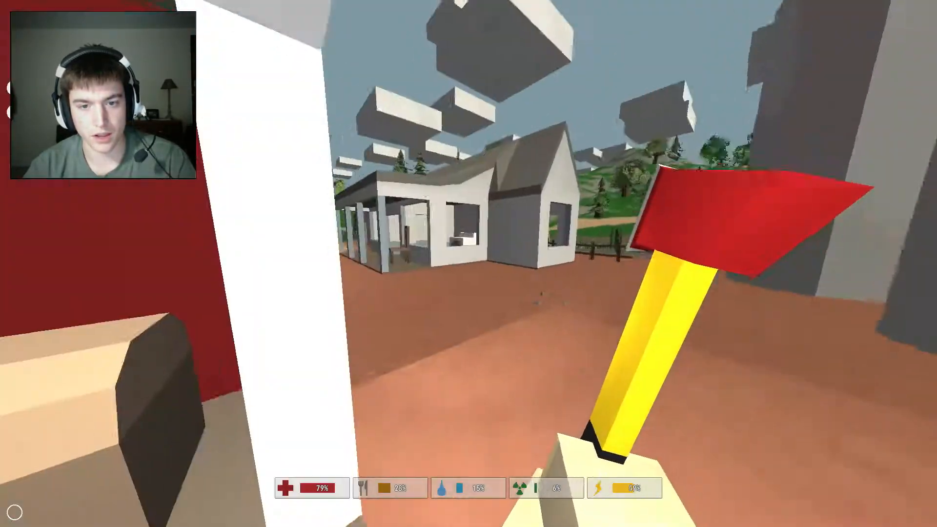
# Step: Cross the farmyard past the house toward the red barn and open the backpack inventory
pyautogui.press('i')
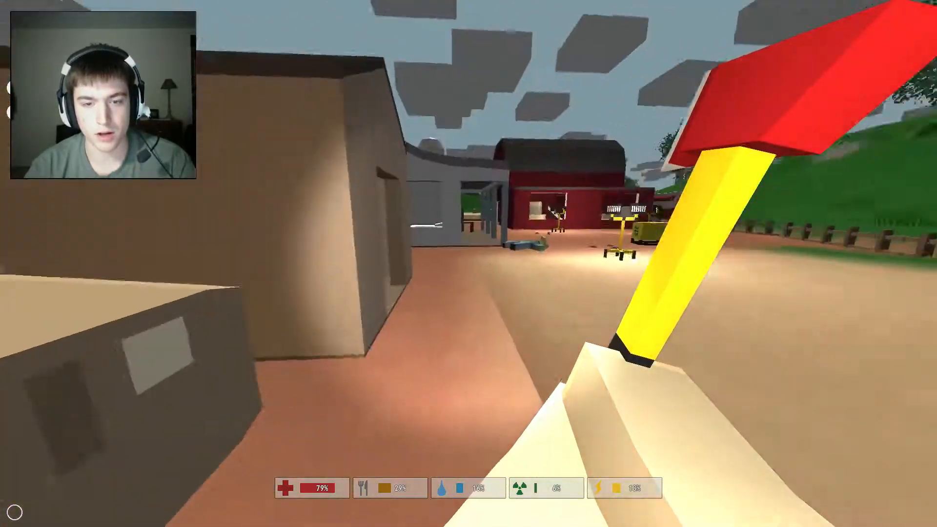
pyautogui.press('i')
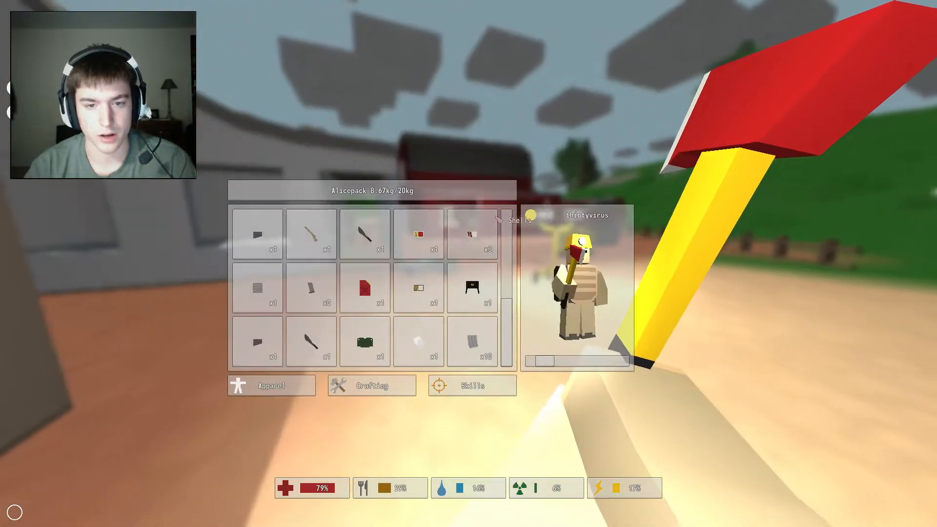
pyautogui.moveTo(365, 342)
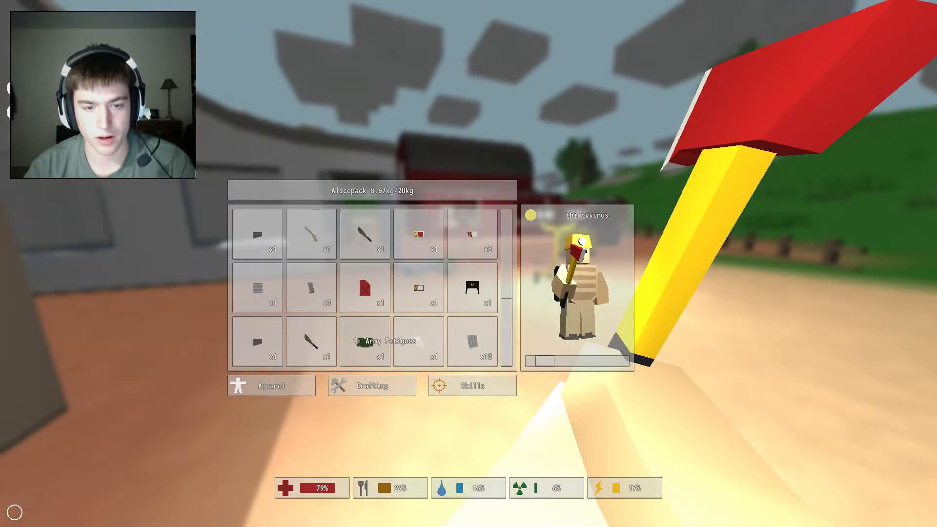
# Step: Equip the Army Fatigues from the backpack, then walk through the barn to the five chests
pyautogui.click(365, 342)
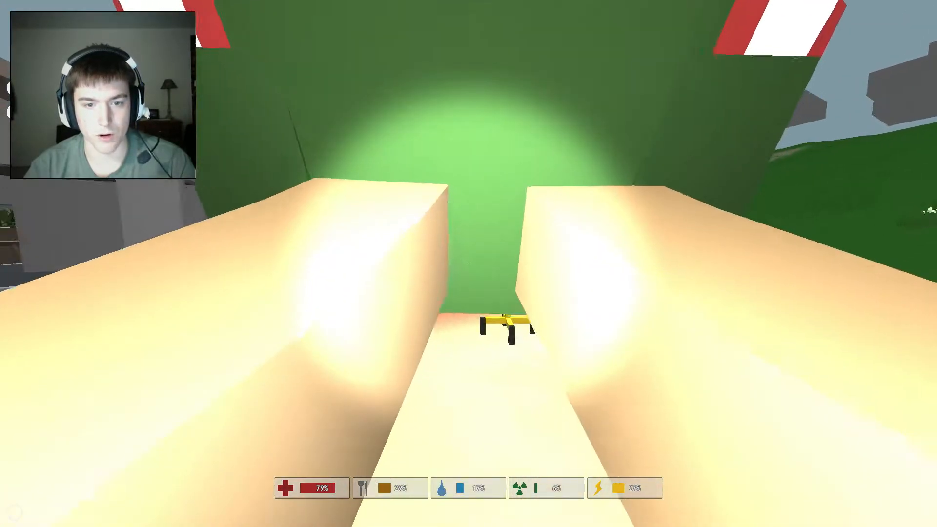
pyautogui.press('i')
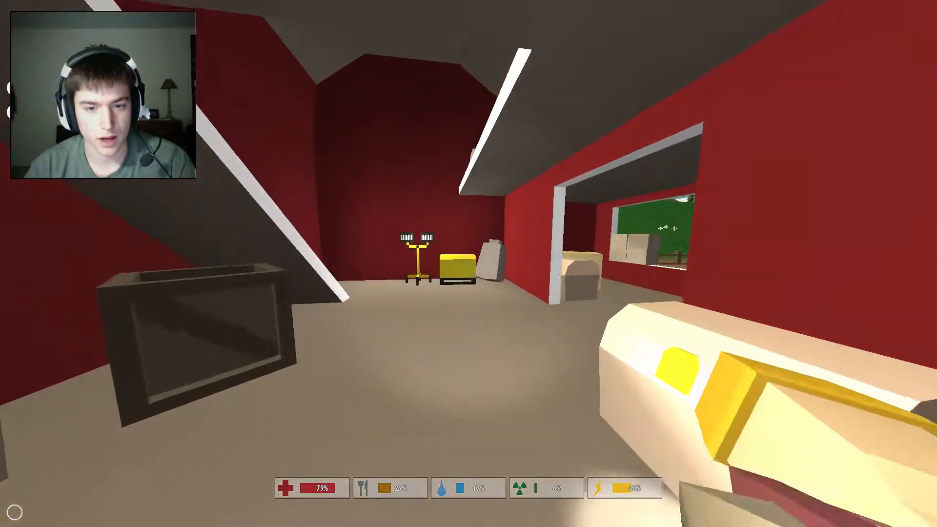
pyautogui.press('i')
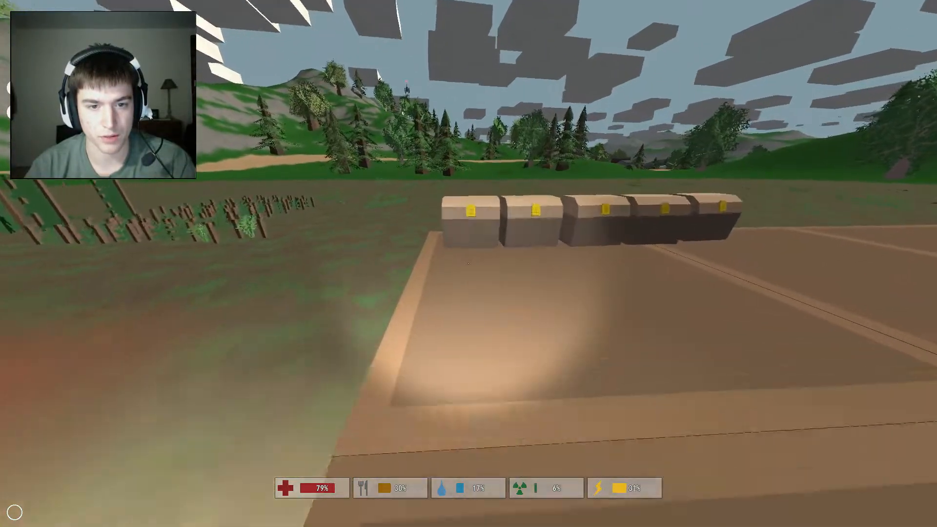
# Step: Return to the red barn room by the chests and crate, showing the green fatigues top
pyautogui.press('i')
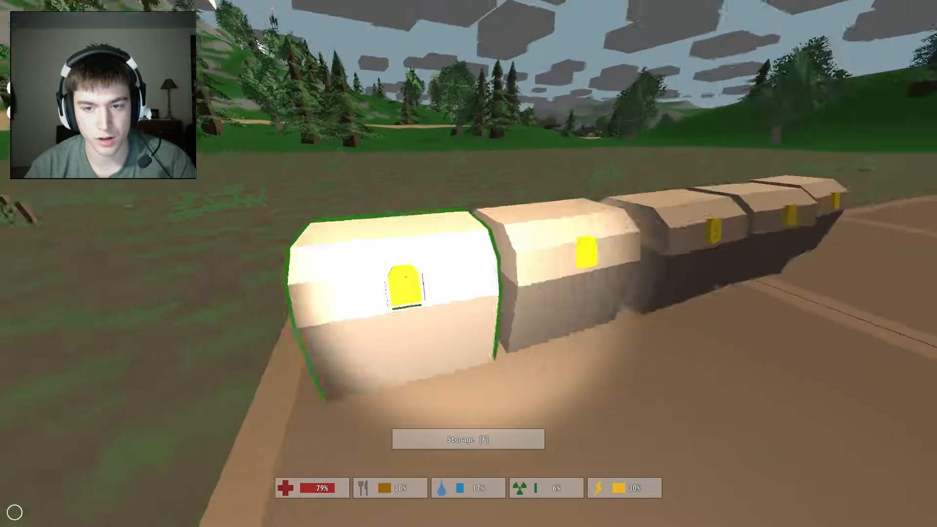
pyautogui.press('f')
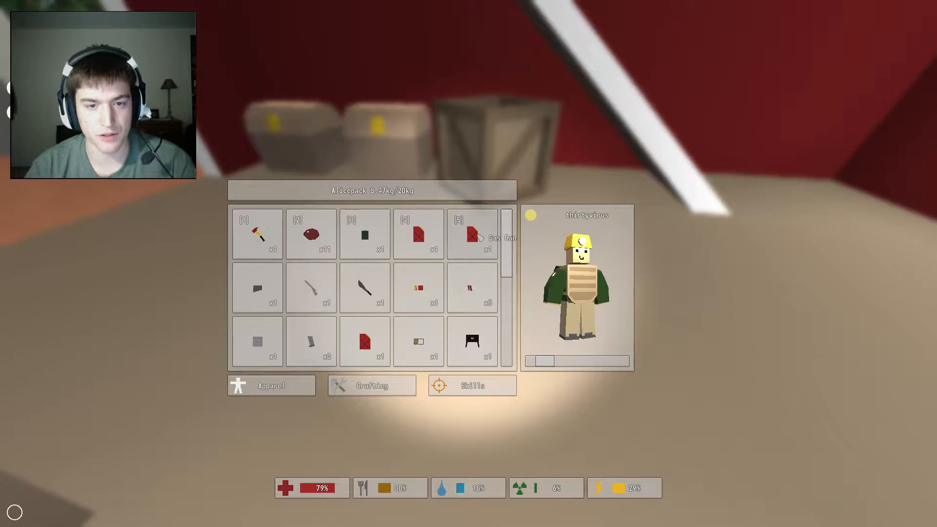
# Step: Loot the barn's storage crate, then climb into the loft facing the row of chests
pyautogui.click(470, 234)
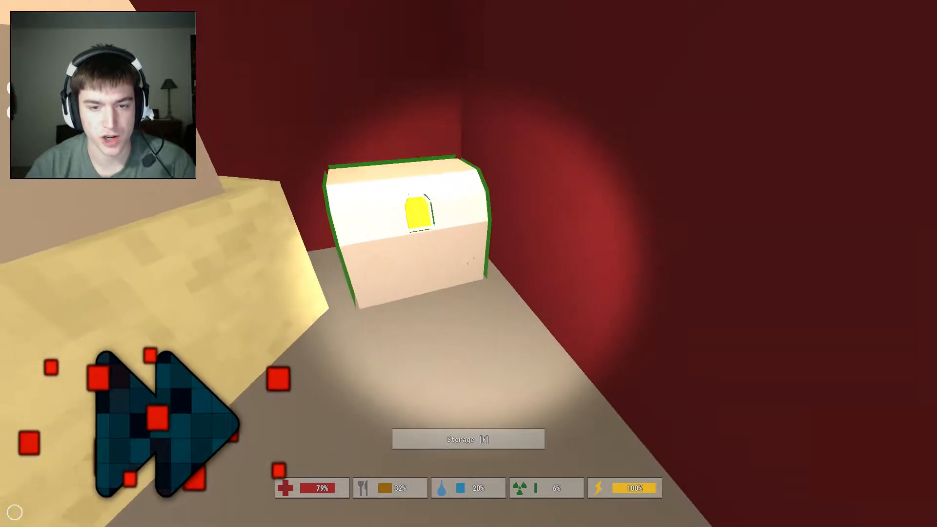
pyautogui.press('f')
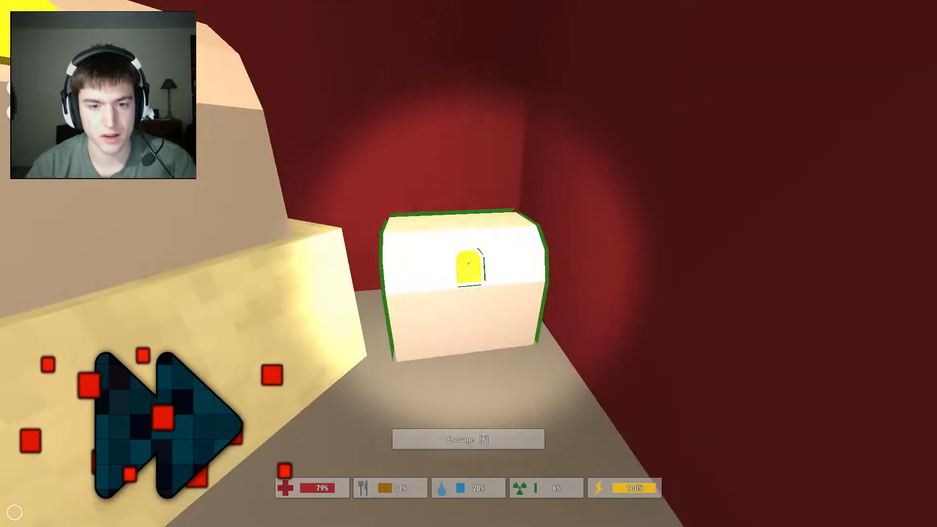
pyautogui.press('f')
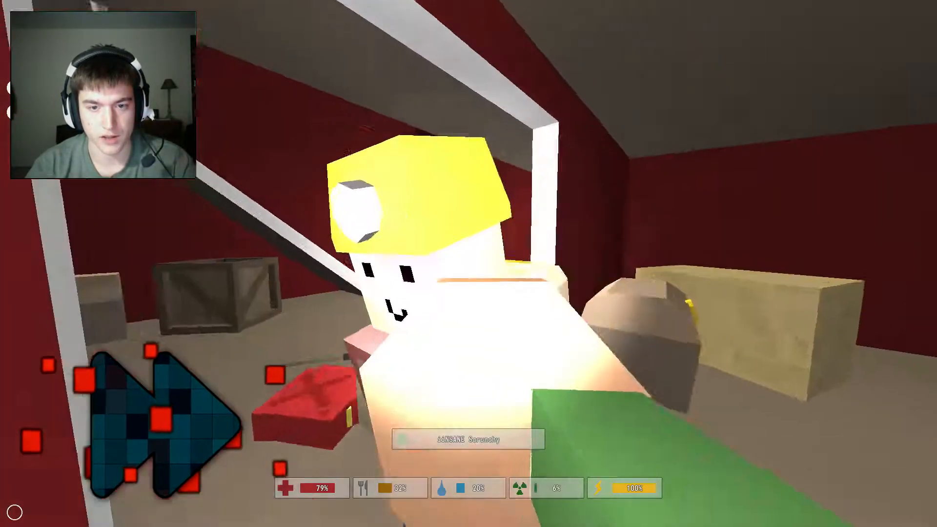
pyautogui.press('i')
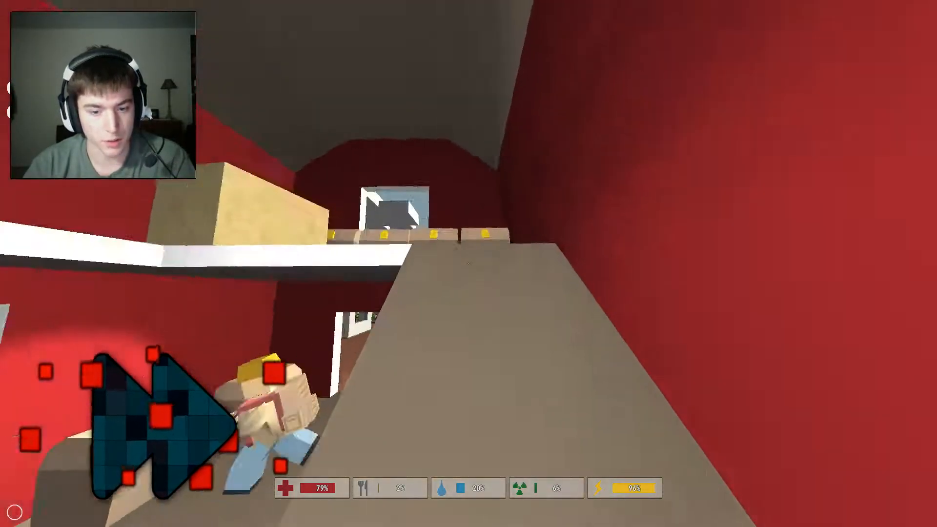
pyautogui.press('i')
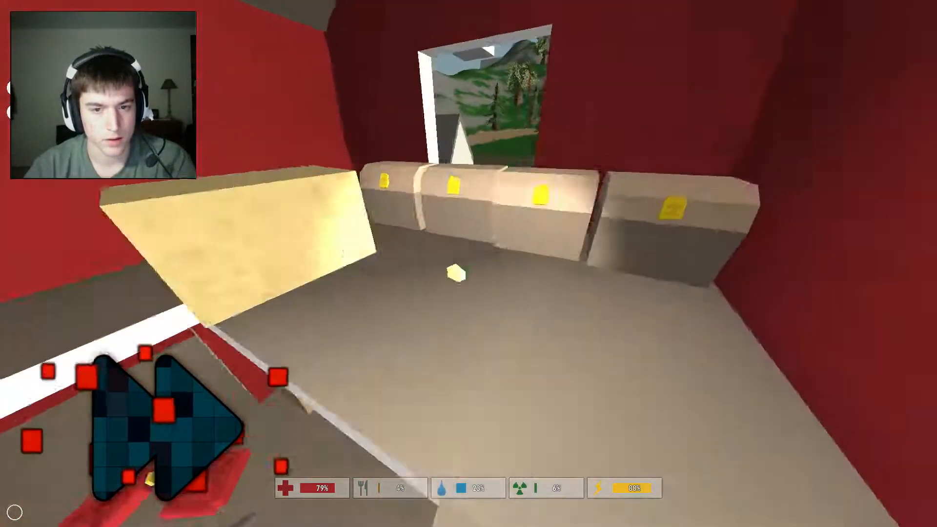
# Step: Craft and use a healing item to reach 89% health, then walk back into the barn
pyautogui.press('i')
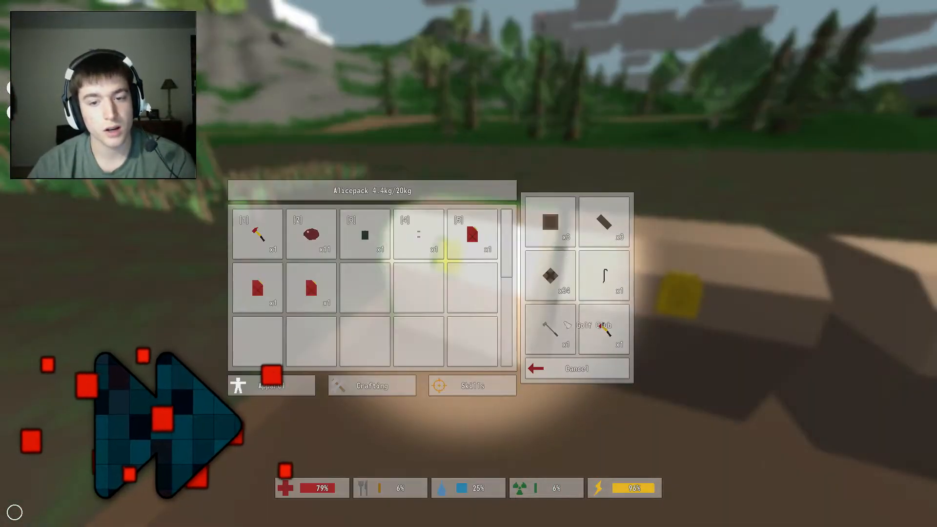
pyautogui.press('escape')
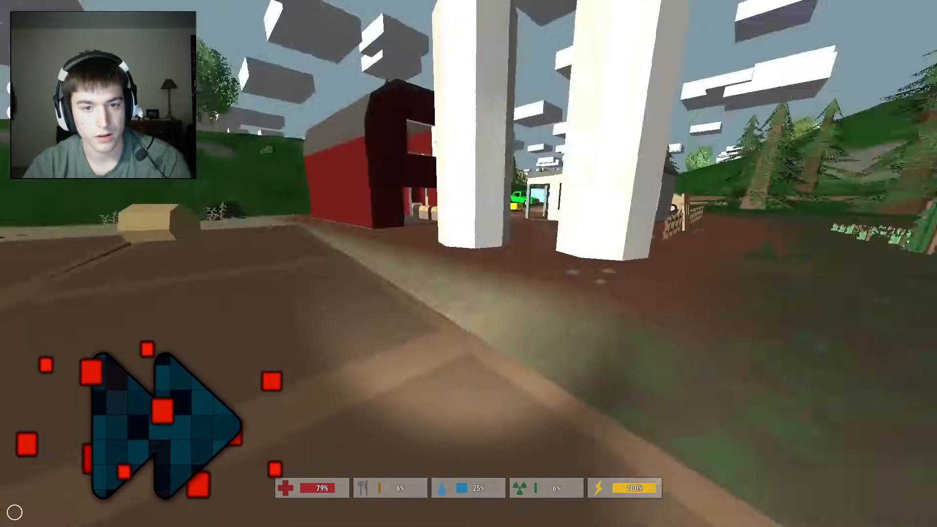
pyautogui.press('i')
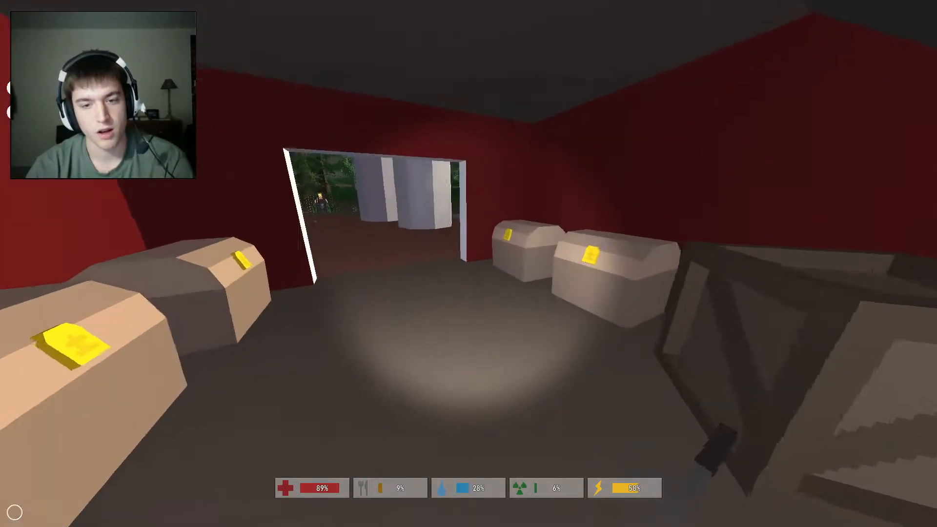
# Step: Walk out of the barn along the farmhouse porch toward the green car and blue van
pyautogui.press('i')
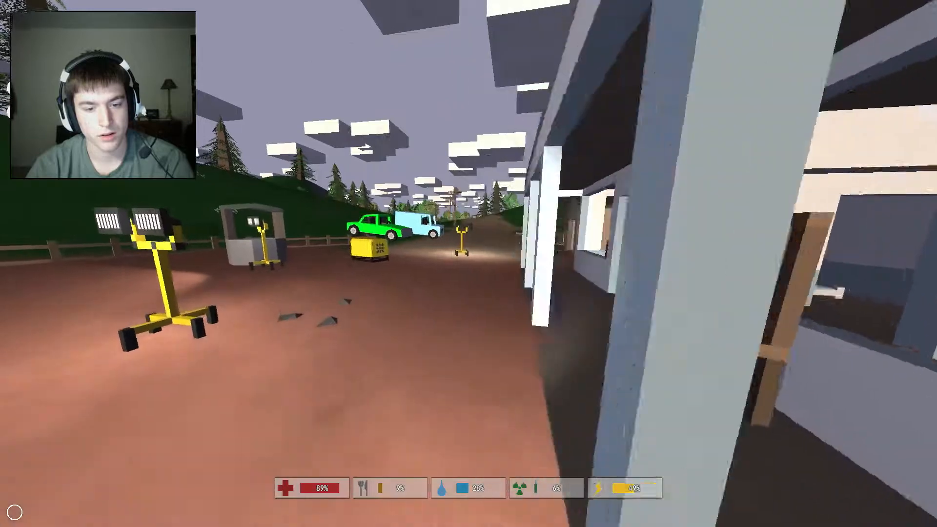
pyautogui.moveTo(469, 264)
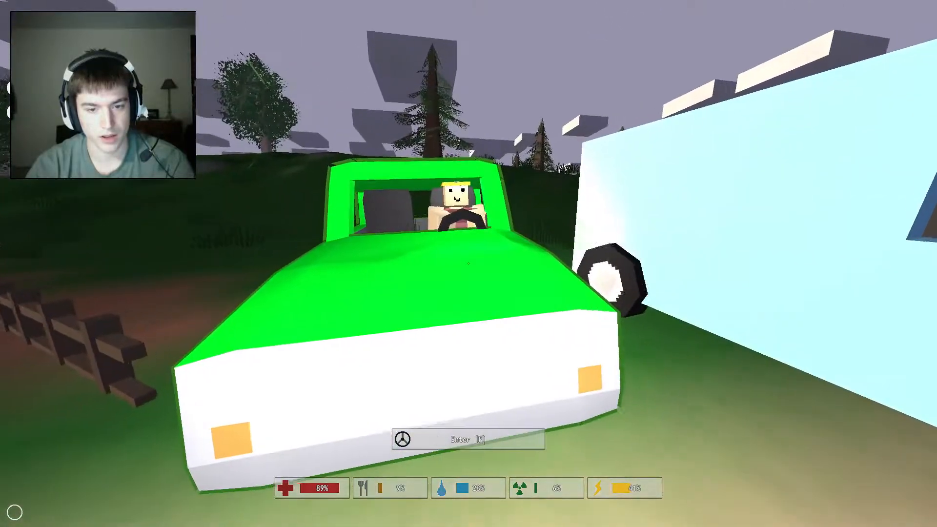
# Step: Board the green car as a passenger and ride down the dirt road at 74% fuel
pyautogui.press('f')
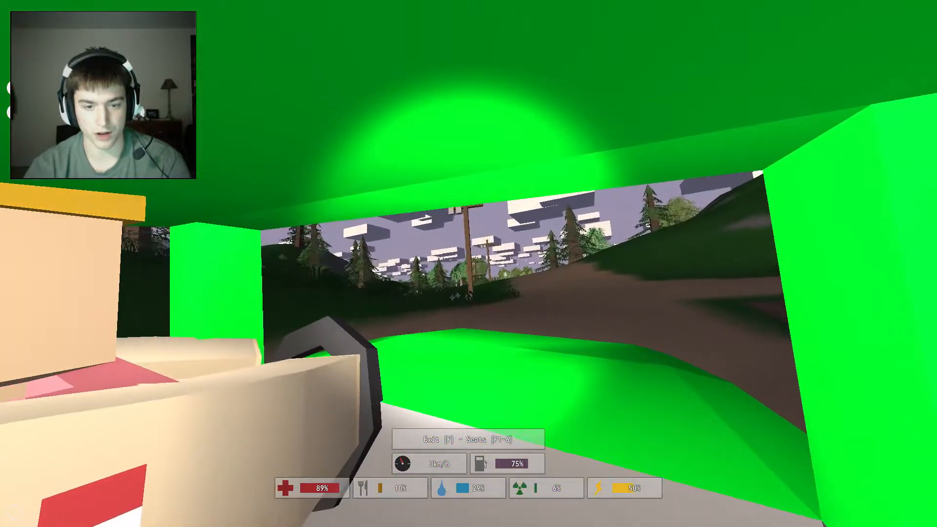
pyautogui.press('f')
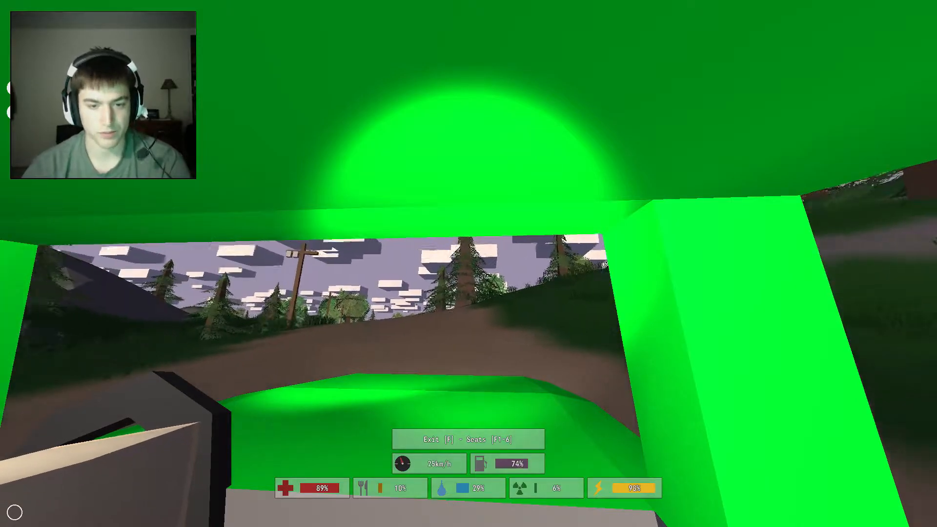
pyautogui.press('w')
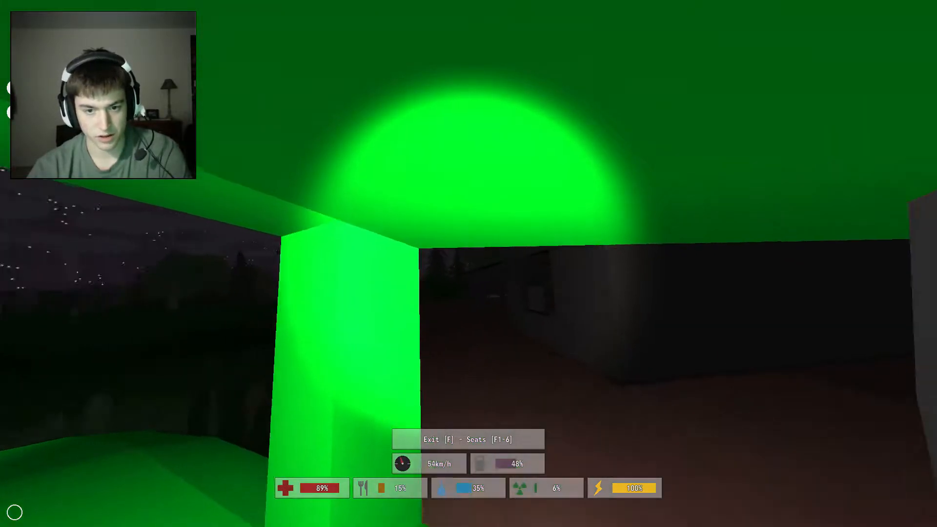
# Step: Ride through the dark town at night until the car stops beside a building
pyautogui.press('i')
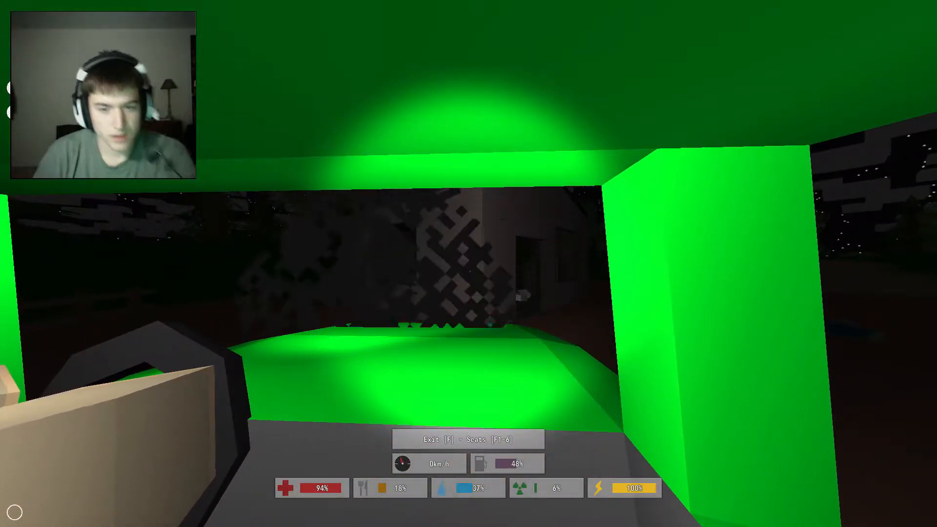
# Step: Walk to the green Outfield and take the driver's seat
pyautogui.press('w')
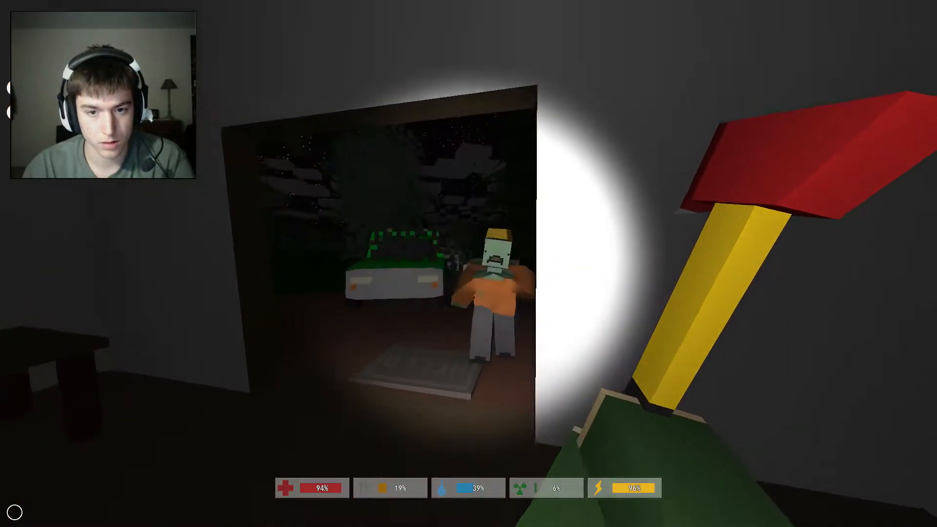
# Step: Swing the fire axe to kill the zombie beside the green car
pyautogui.click(488, 272)
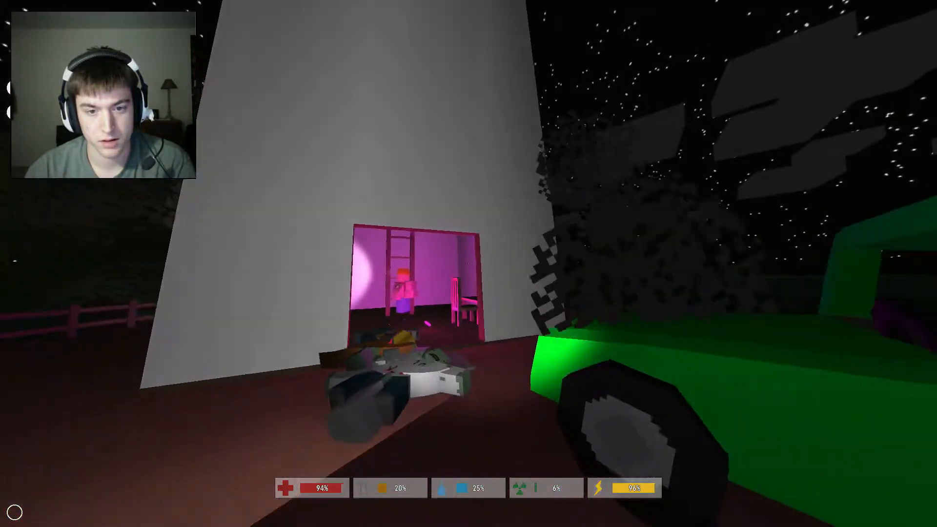
pyautogui.moveTo(468, 263)
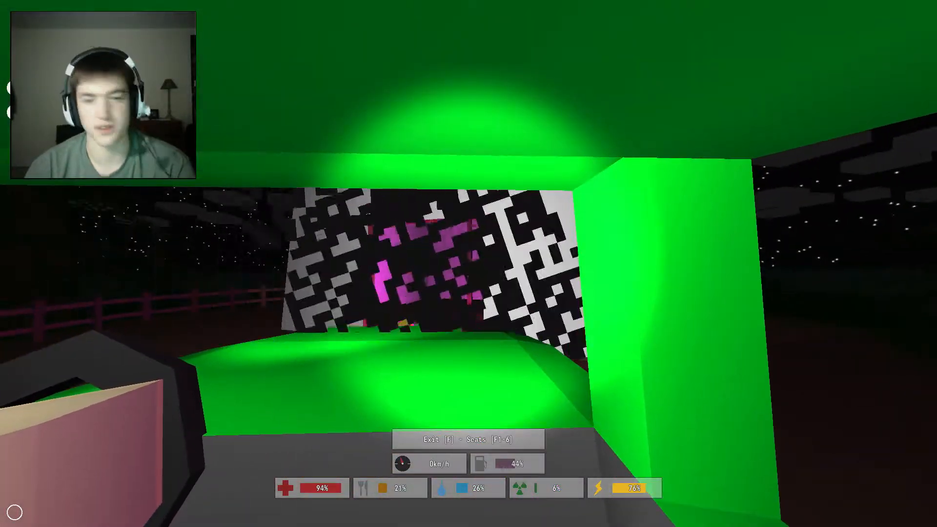
# Step: Drive the green Outfield slowly through the night, around 7 km/h
pyautogui.press('w')
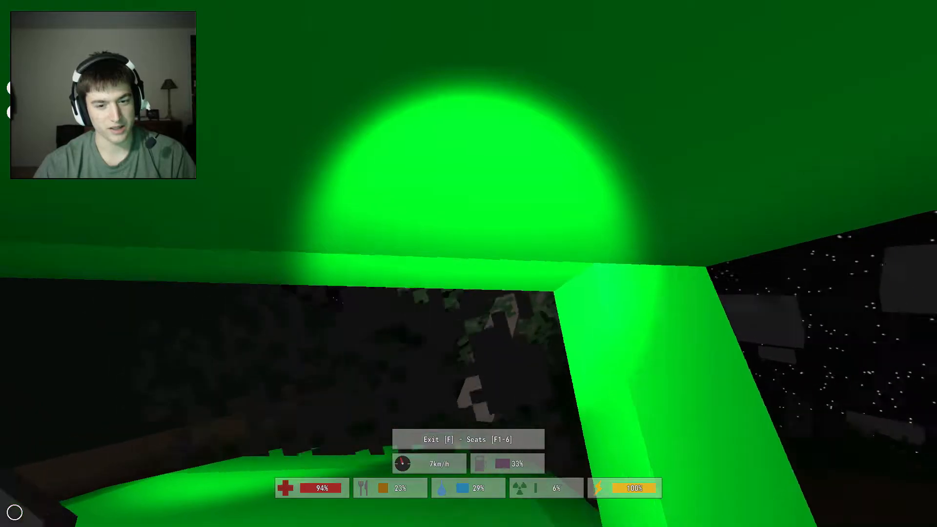
# Step: Bring the green car to a halt in the dark countryside
pyautogui.press('f')
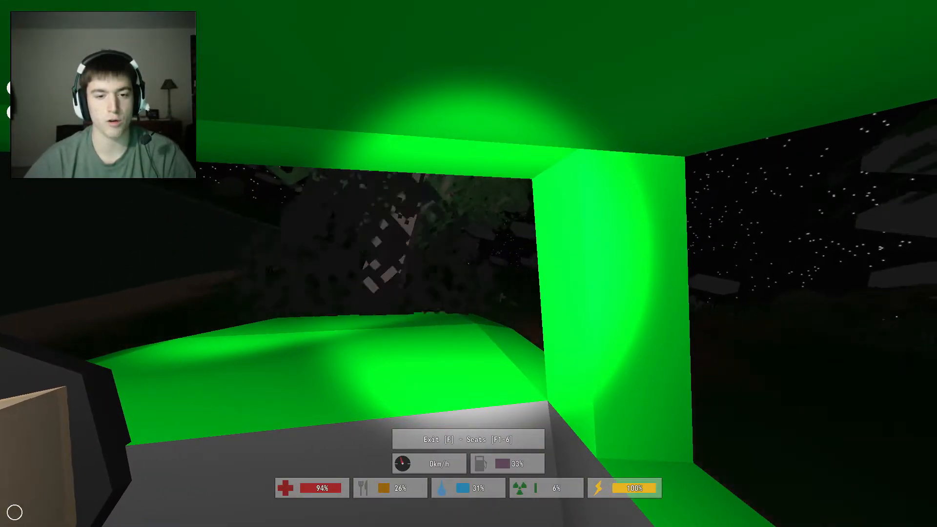
# Step: Drive on, leave the car, and pick up an item in the dark bedroom
pyautogui.press('w')
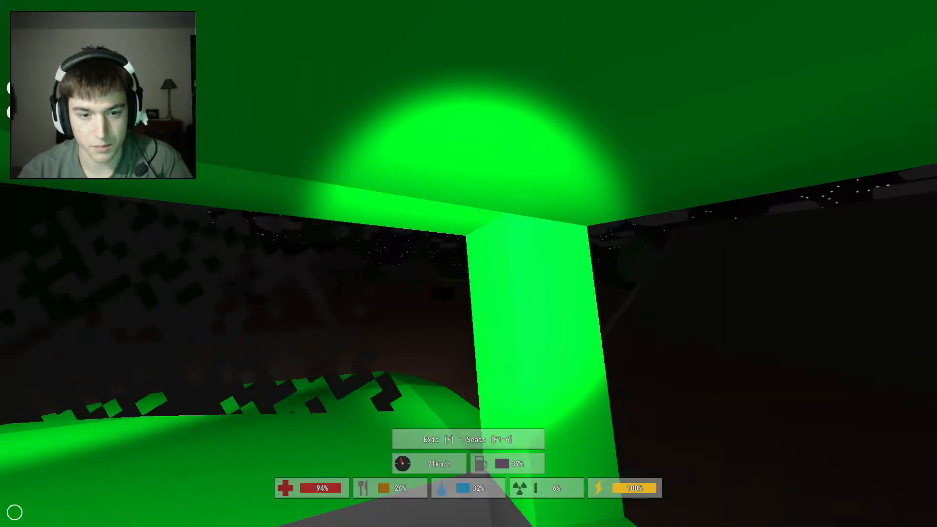
pyautogui.press('w')
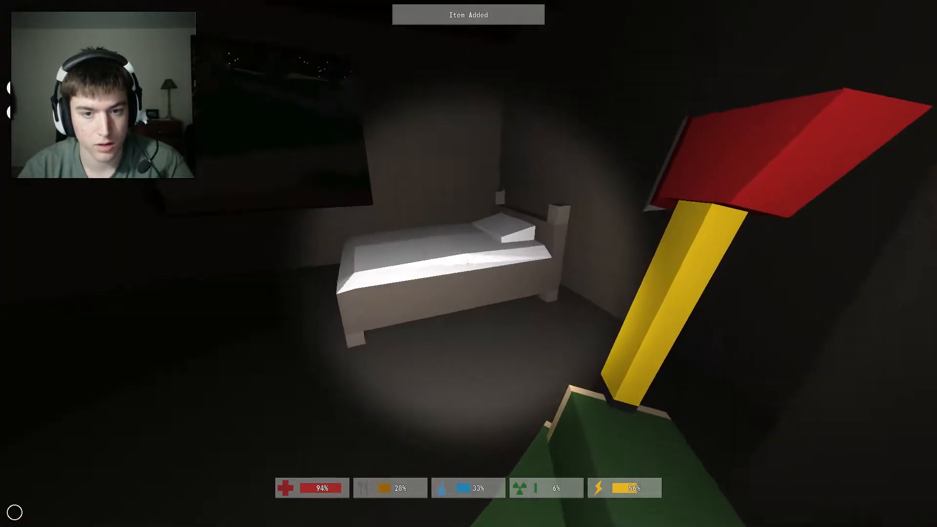
# Step: Craft a healing item from cloth in the backpack's Crafting panel
pyautogui.press('i')
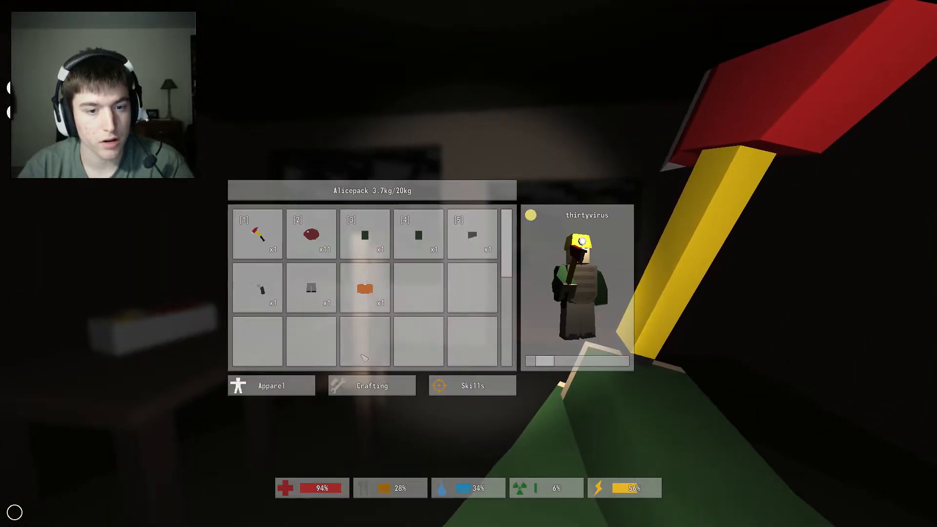
pyautogui.click(364, 289)
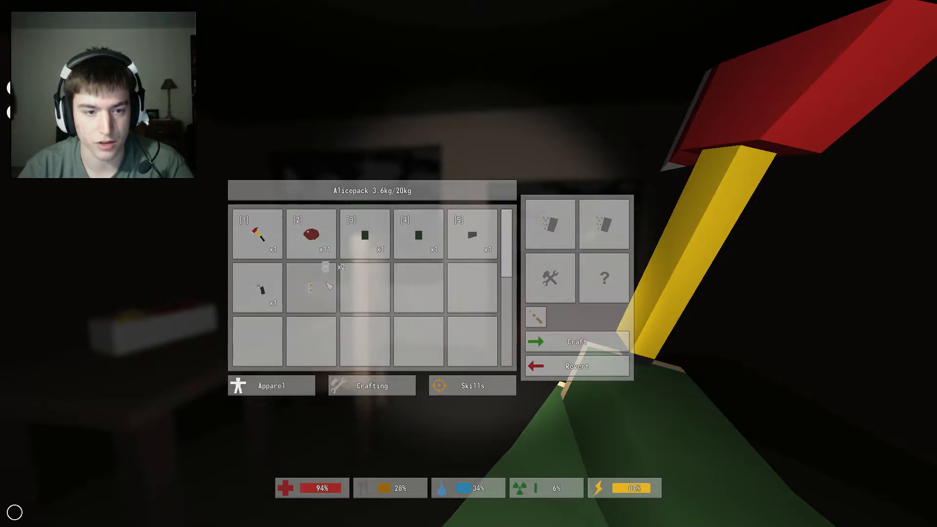
pyautogui.click(577, 342)
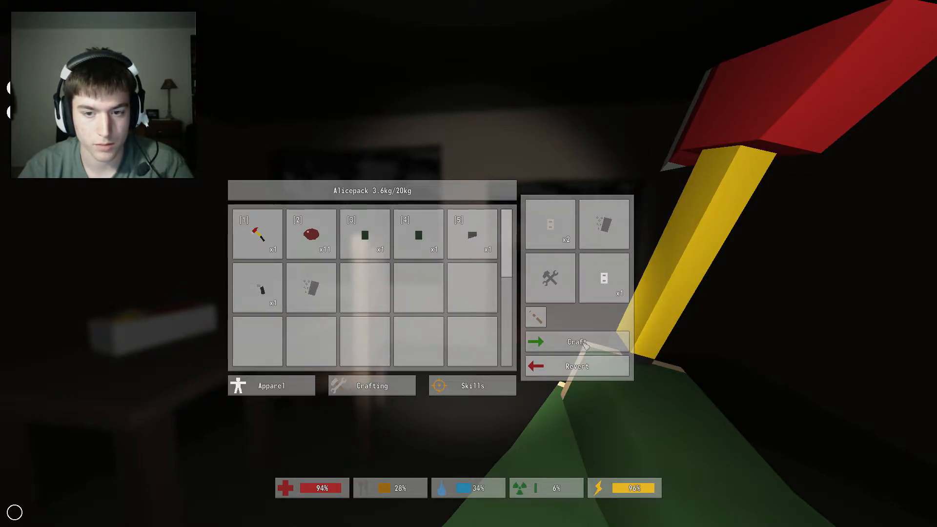
pyautogui.click(576, 341)
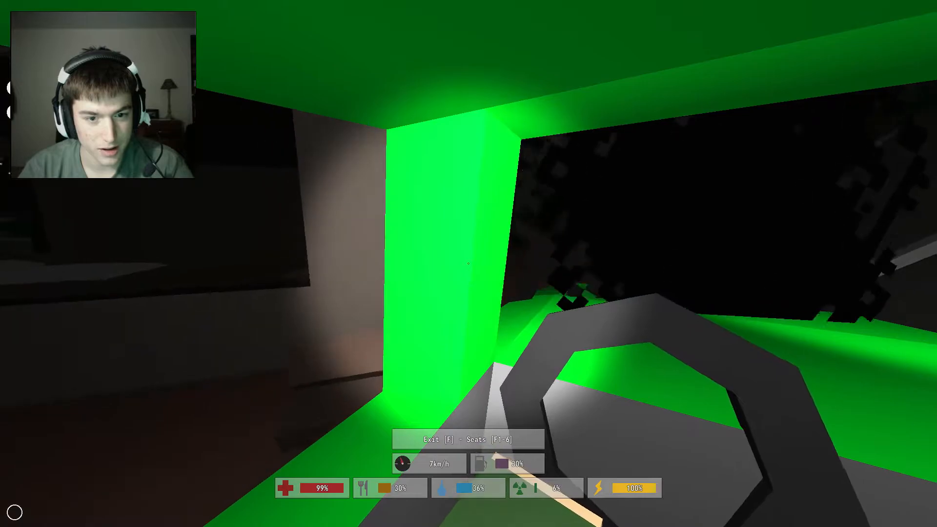
# Step: Drive the green car away from the house as fuel drops to 28%
pyautogui.press('w')
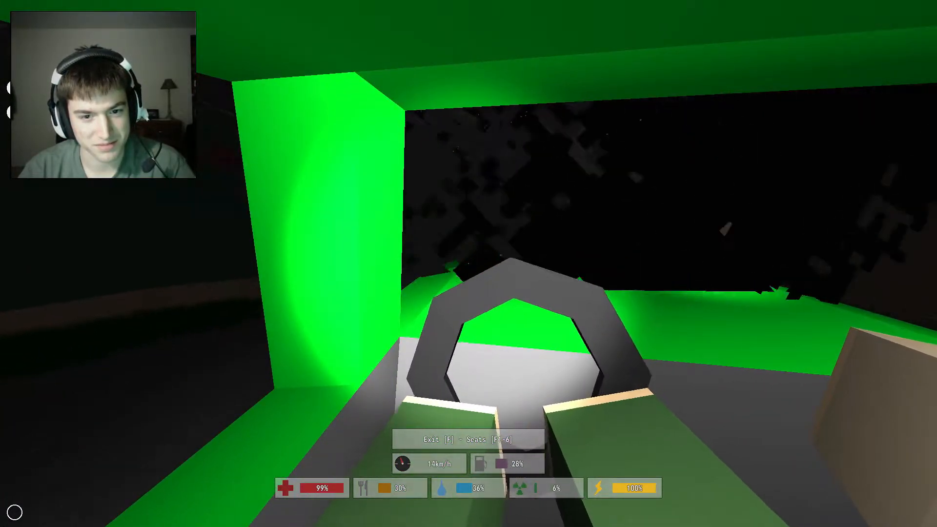
pyautogui.press('w')
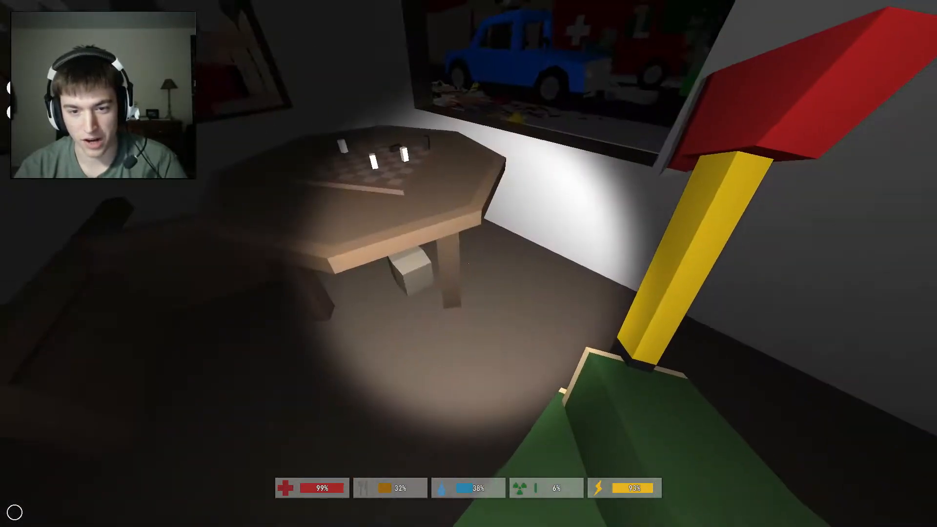
pyautogui.moveTo(469, 264)
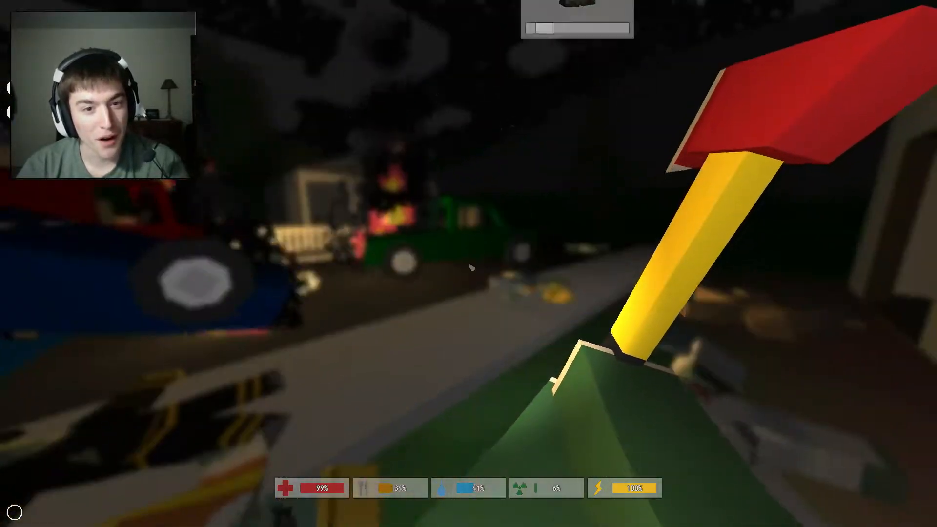
# Step: Open the backpack and lay out a healing item recipe in Crafting
pyautogui.press('i')
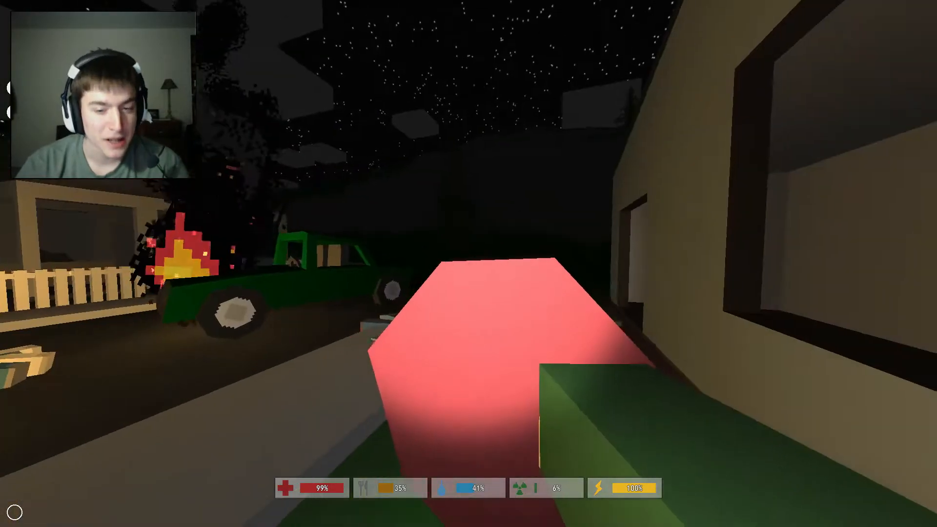
pyautogui.press('i')
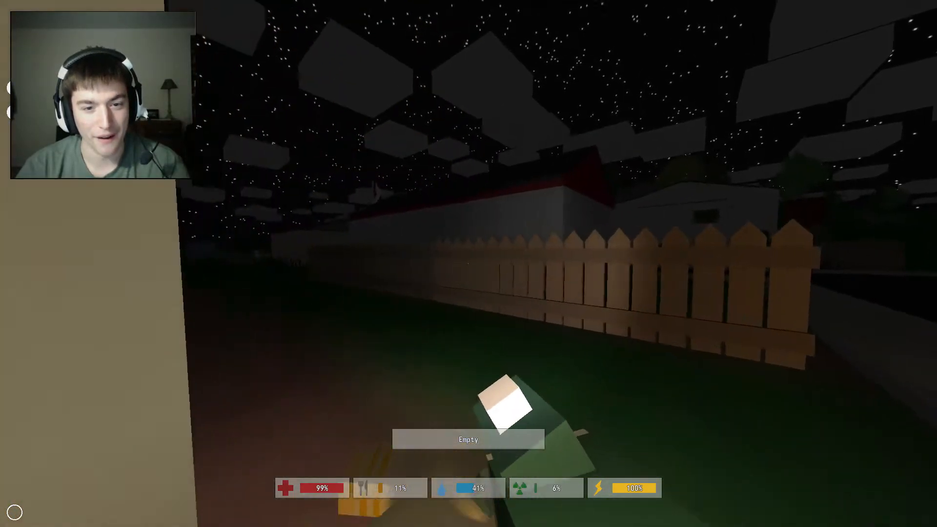
pyautogui.press('Tab')
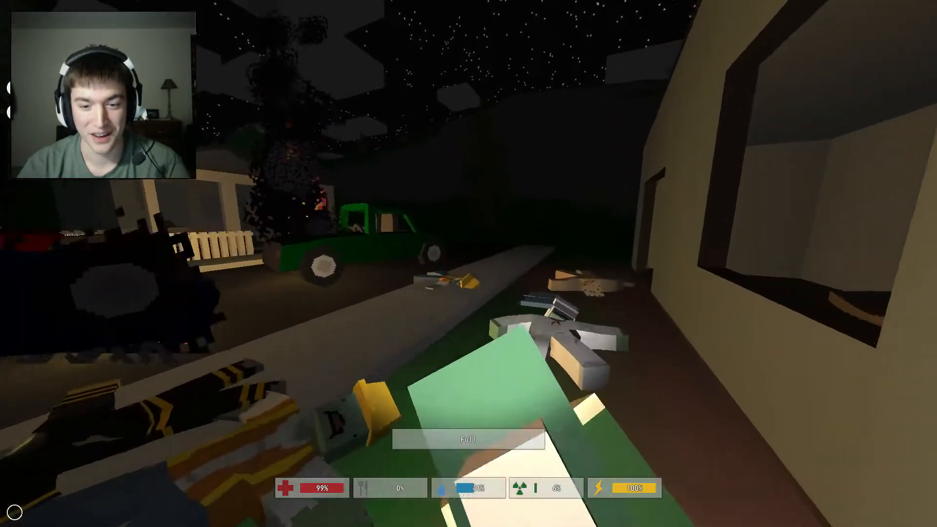
pyautogui.press('i')
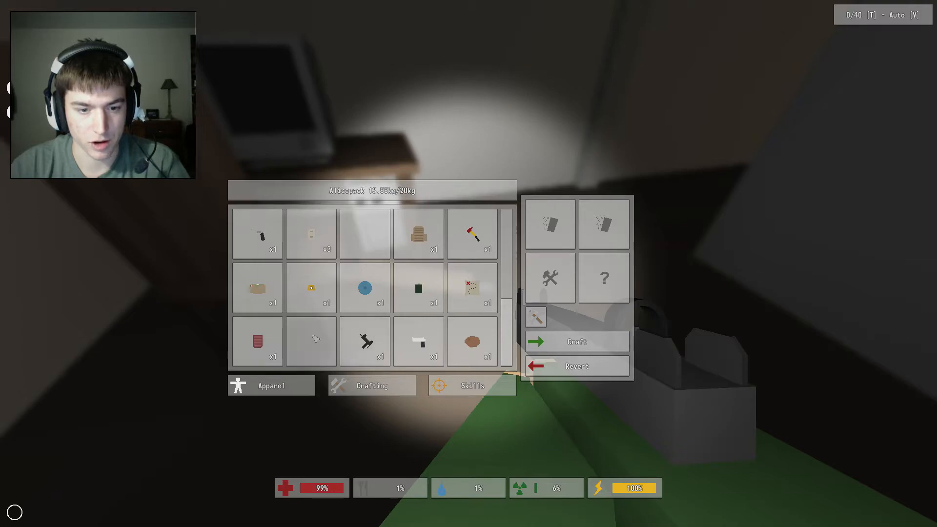
# Step: Craft the laid-out item for 3 experience and close the backpack
pyautogui.click(578, 342)
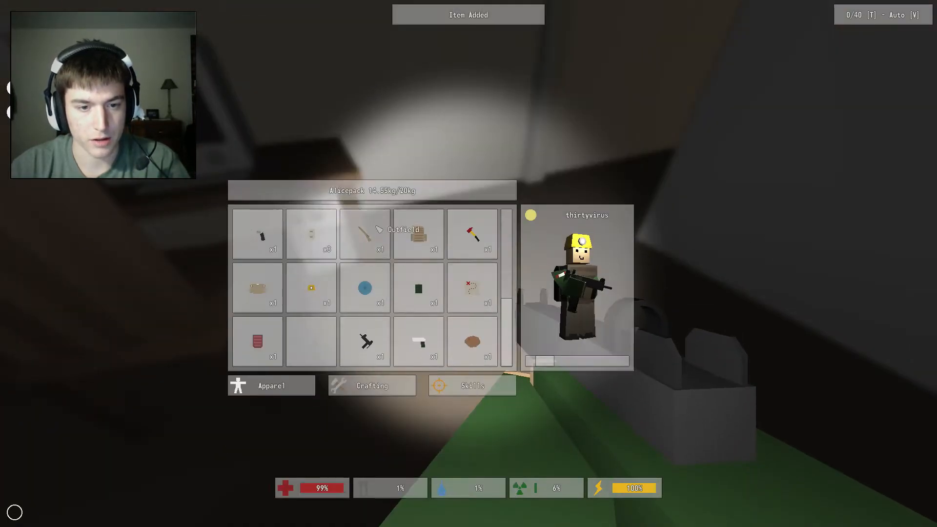
pyautogui.press('escape')
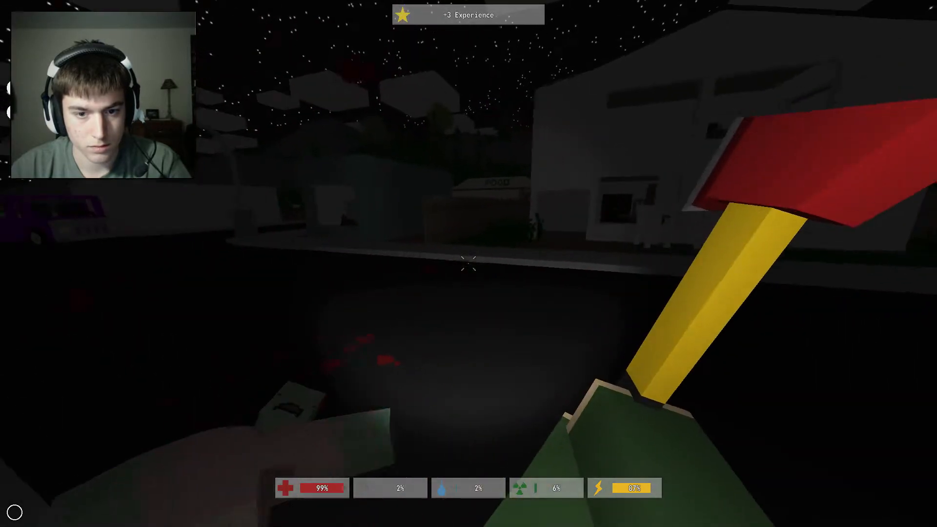
# Step: Walk into the nearby building and find the submachine gun on the floor
pyautogui.press('i')
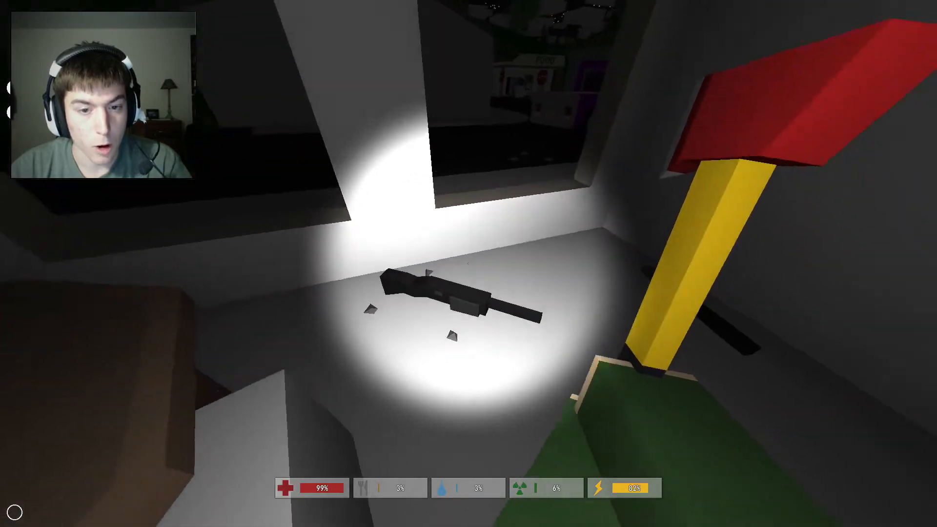
# Step: Pick up the submachine gun from the floor of the dark building and equip it
pyautogui.click(450, 298)
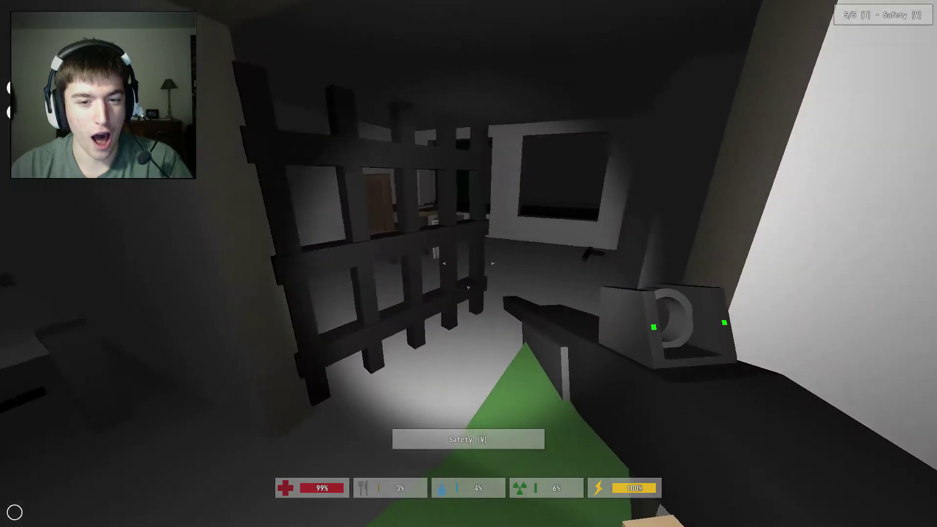
# Step: Switch the gun from safety to semi-automatic and close the backpack inventory
pyautogui.press('i')
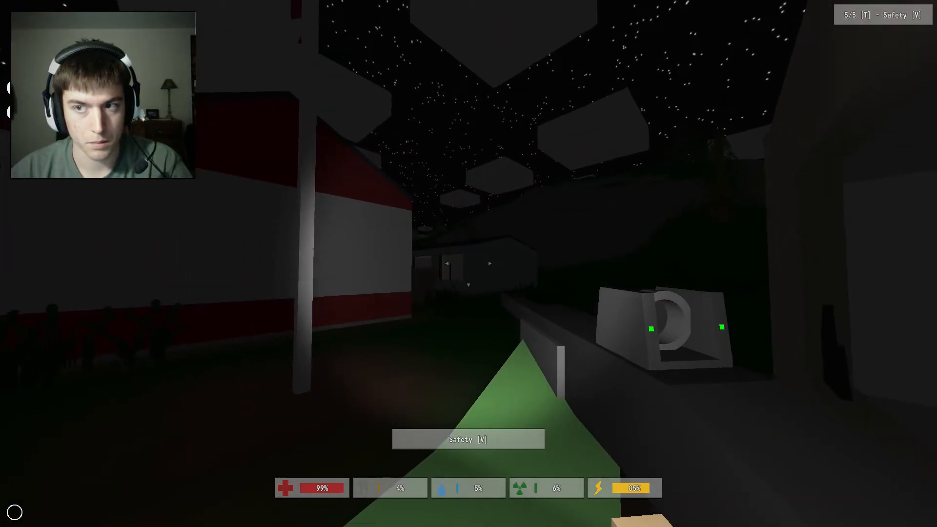
pyautogui.press('v')
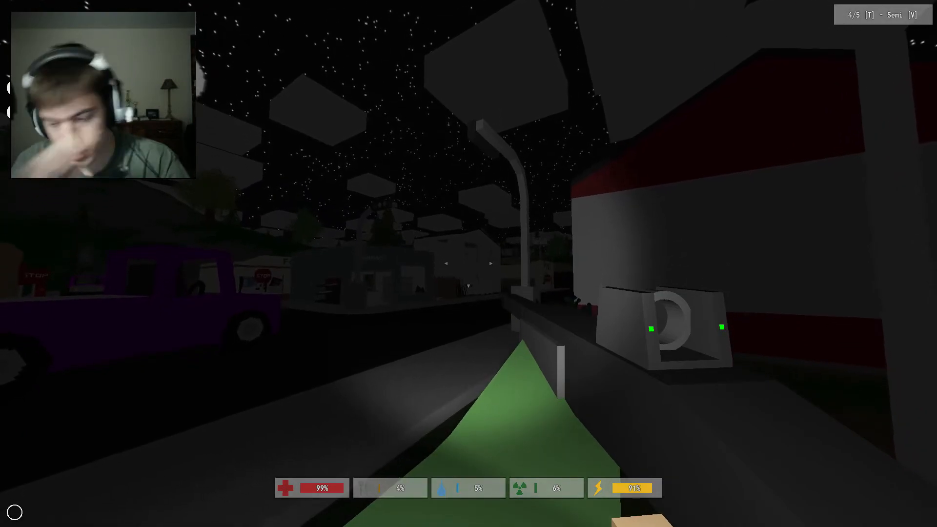
pyautogui.moveTo(469, 277)
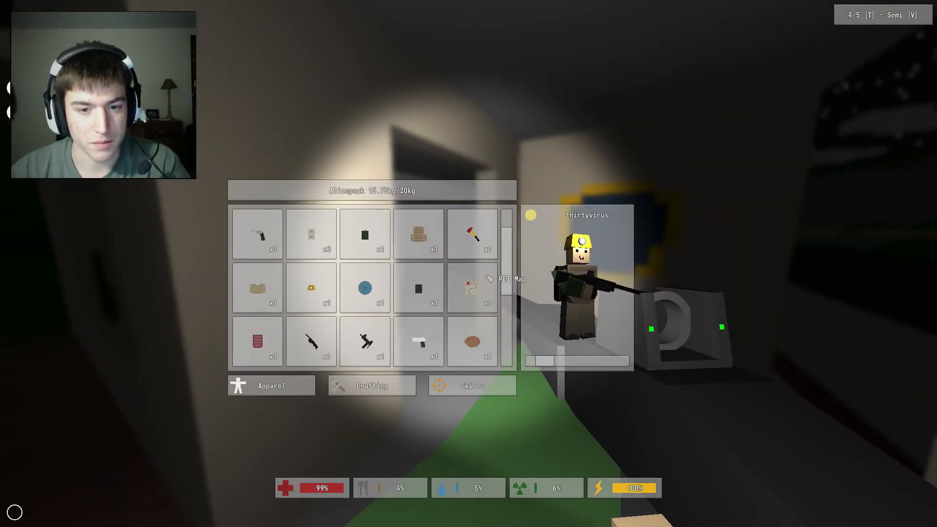
pyautogui.press('tab')
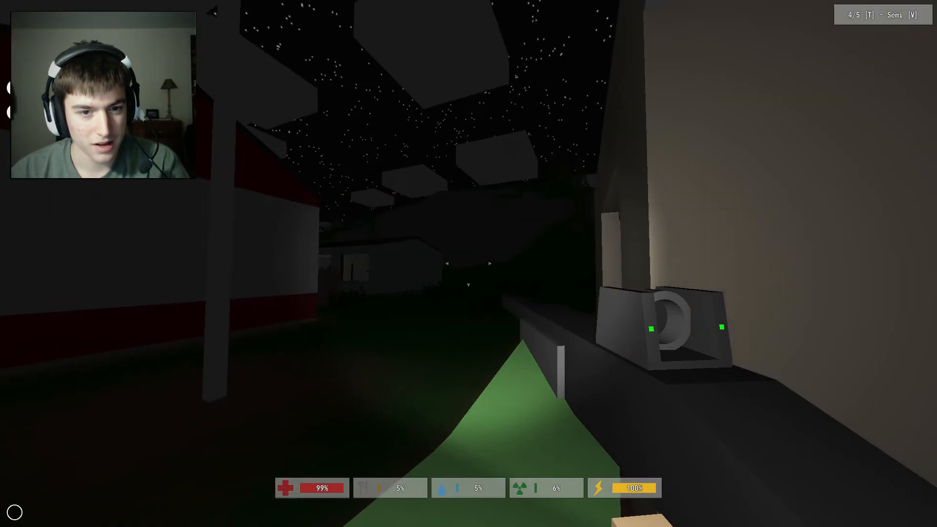